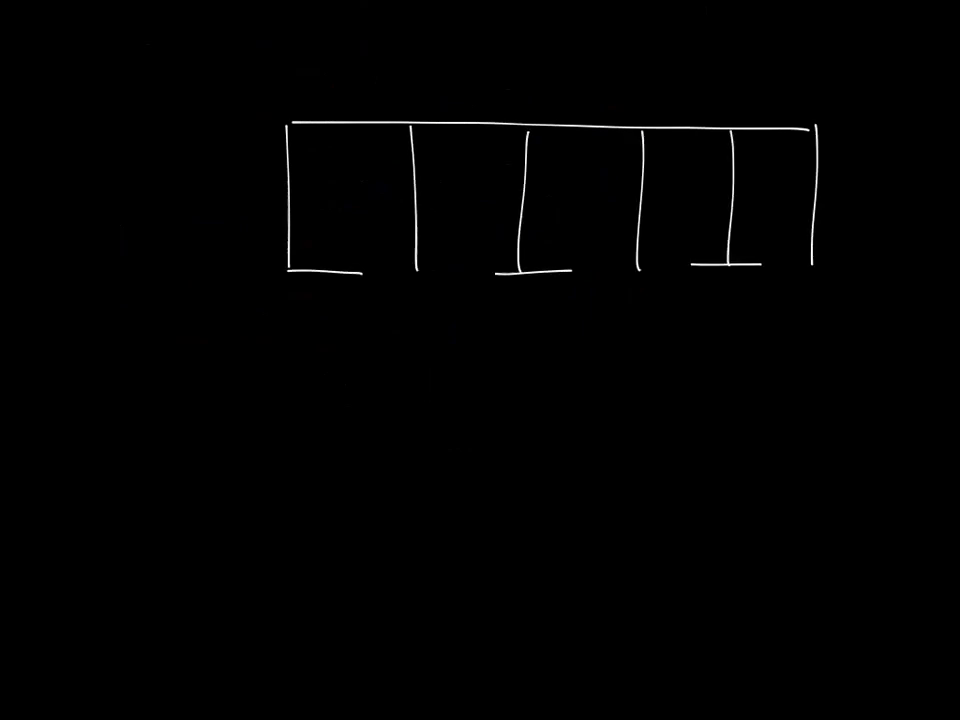
Draw the lower row of offices, a VAV box on the left, and the supply duct branching to each office
{"action": "left_click_drag", "start_coordinate": [293, 400], "coordinate": [814, 520]}
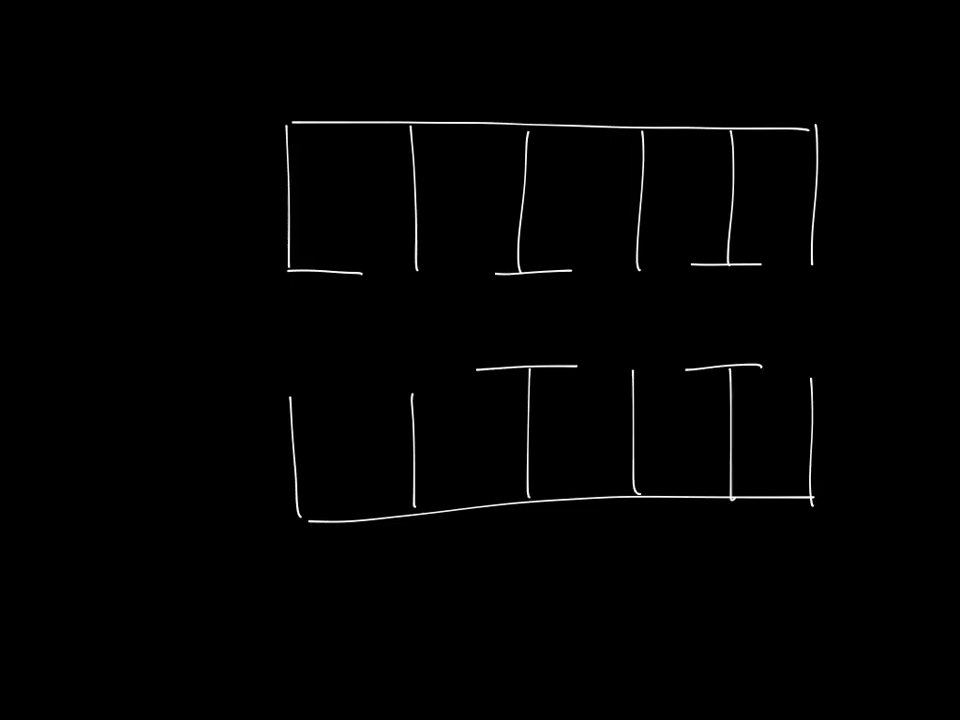
{"action": "left_click_drag", "start_coordinate": [290, 400], "coordinate": [375, 398]}
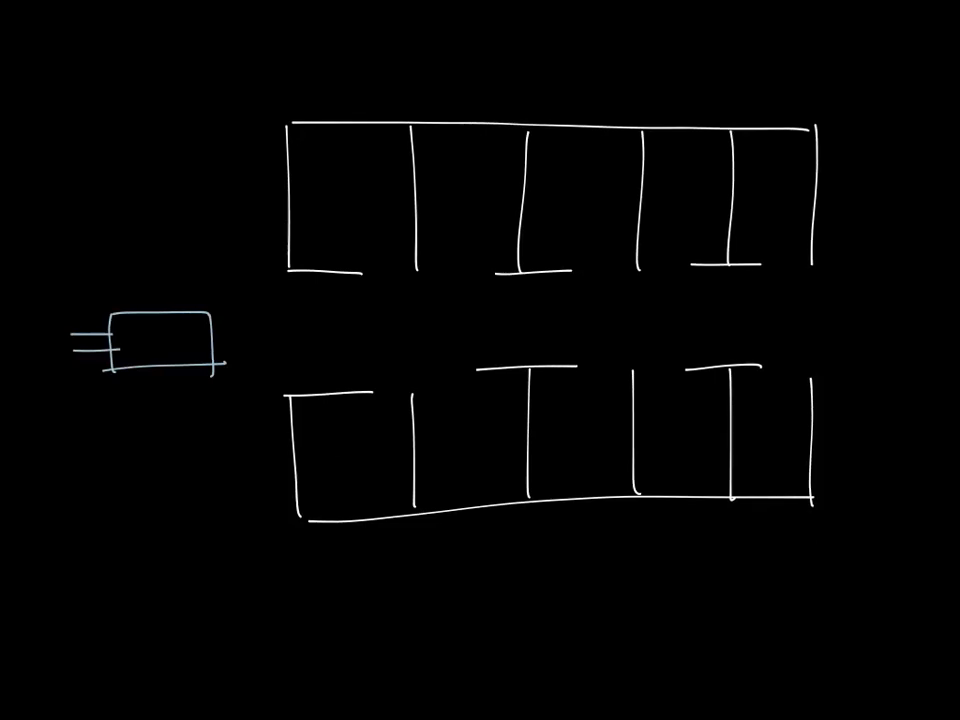
{"action": "left_click_drag", "start_coordinate": [225, 335], "coordinate": [800, 320]}
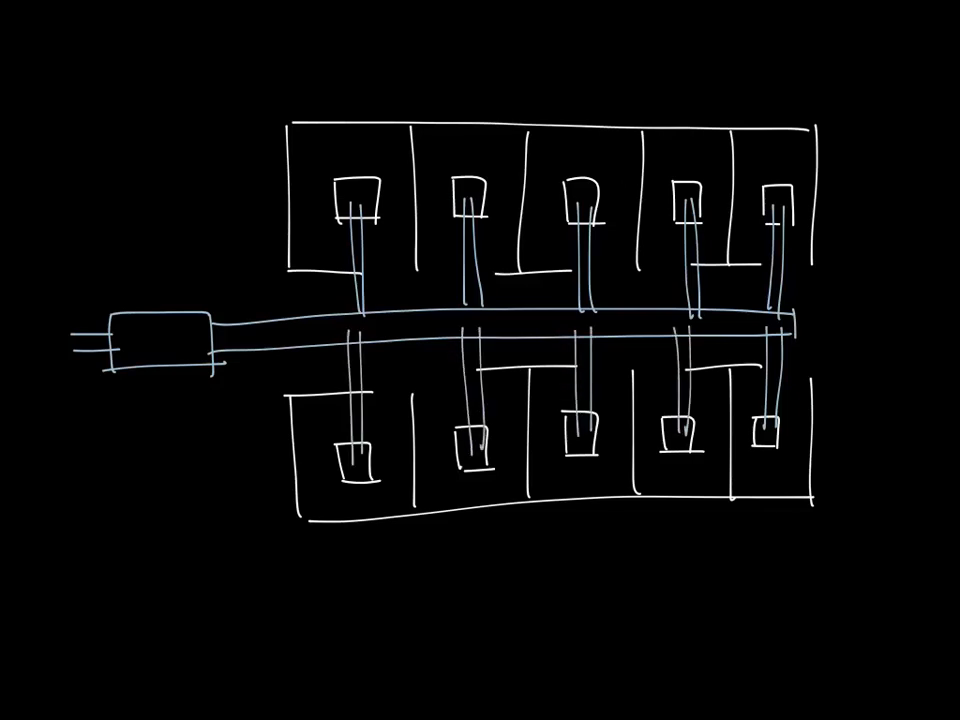
Draw a red circled T thermostat in the top-left office, wired to the VAV box
{"action": "type", "text": "D"}
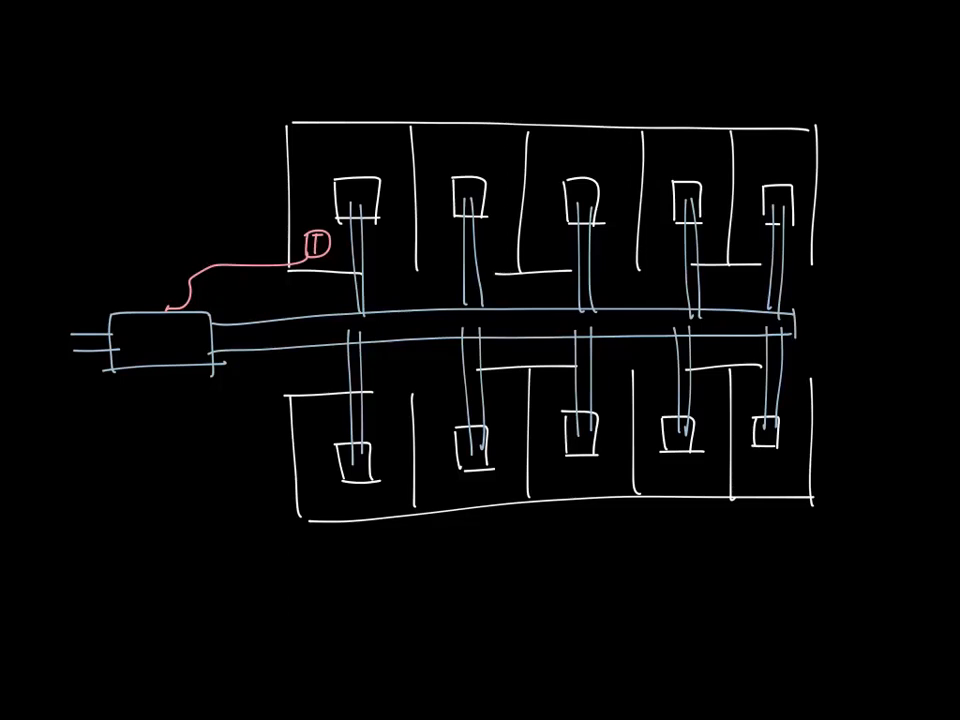
Handwrite PERIMETER below the plan
{"action": "type", "text": "PERIMF"}
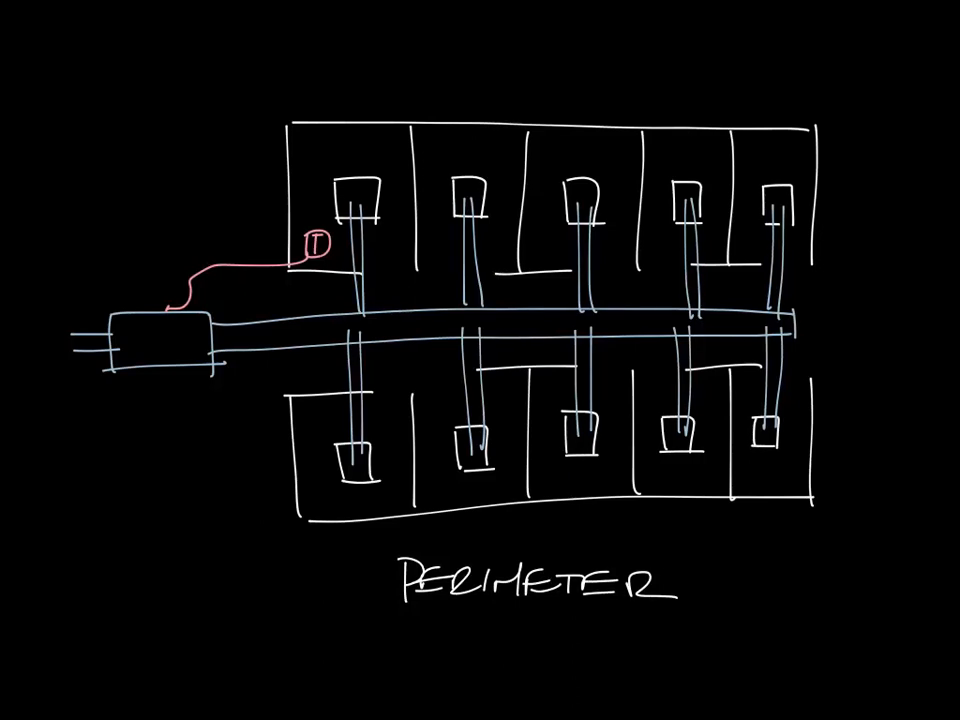
Label the left offices A and B and write 'T A ⇒ COMFORTABLE, B ⇒ COLD' at top
{"action": "type", "text": "A"}
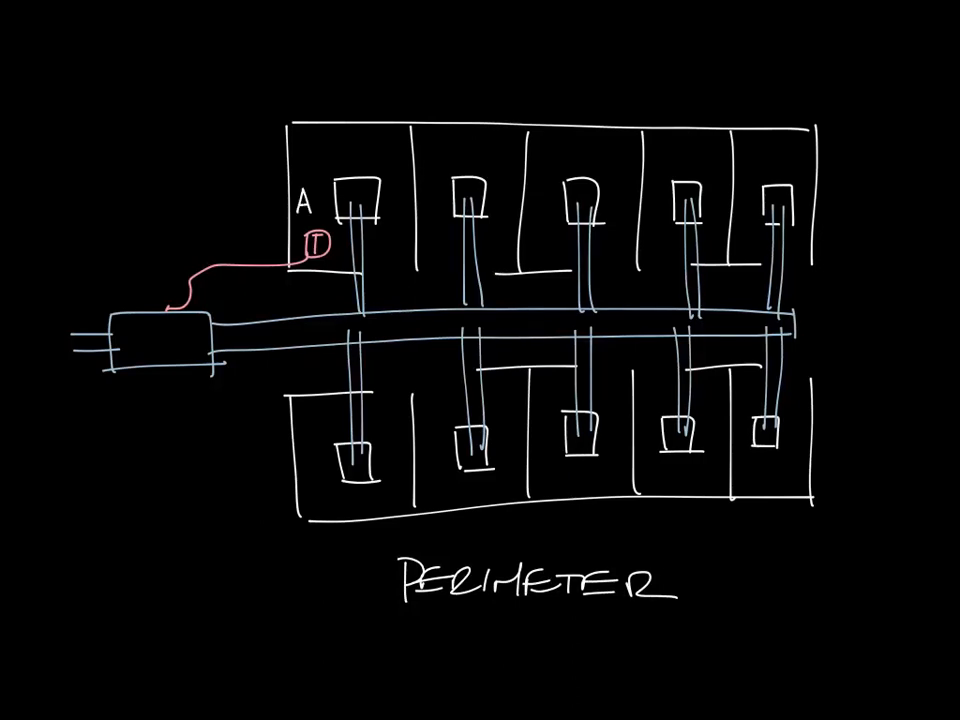
{"action": "type", "text": "B"}
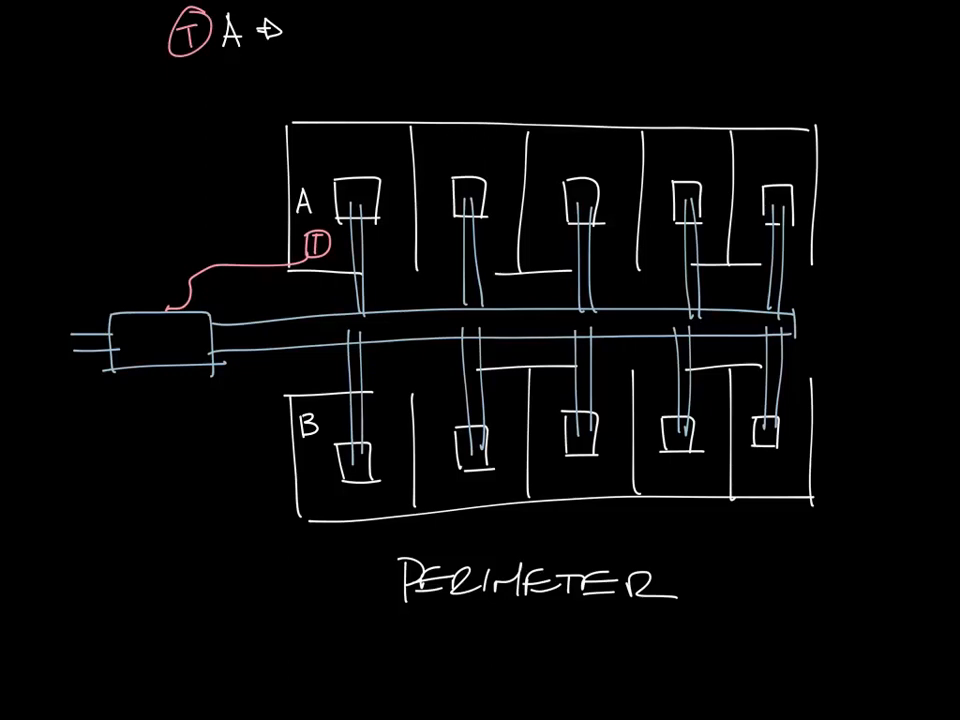
{"action": "type", "text": "COMFORTABL"}
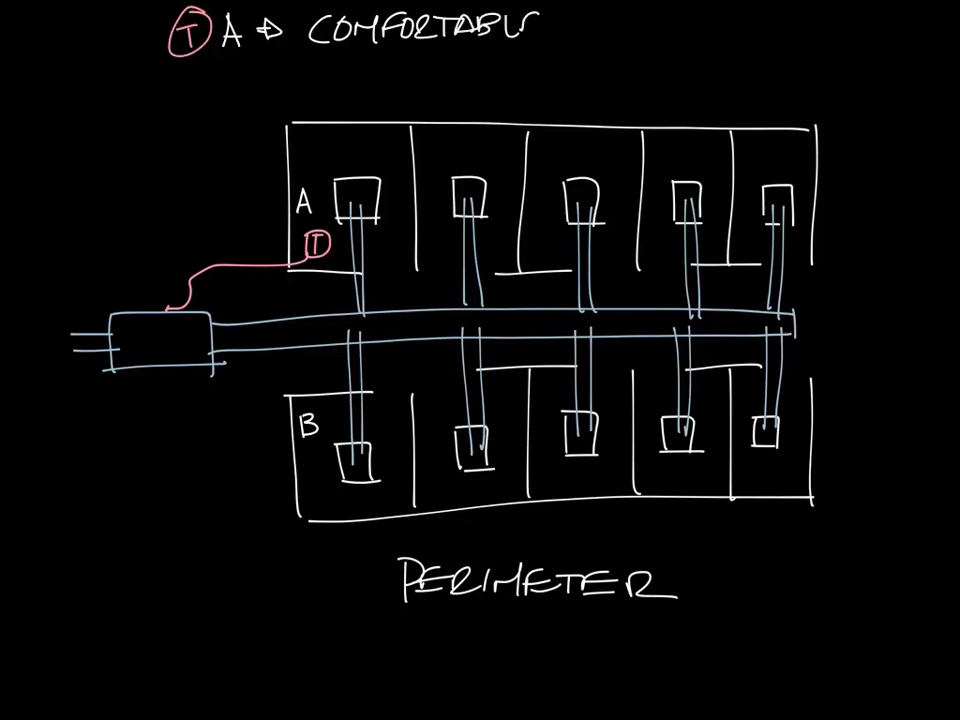
{"action": "type", "text": "B ⟹"}
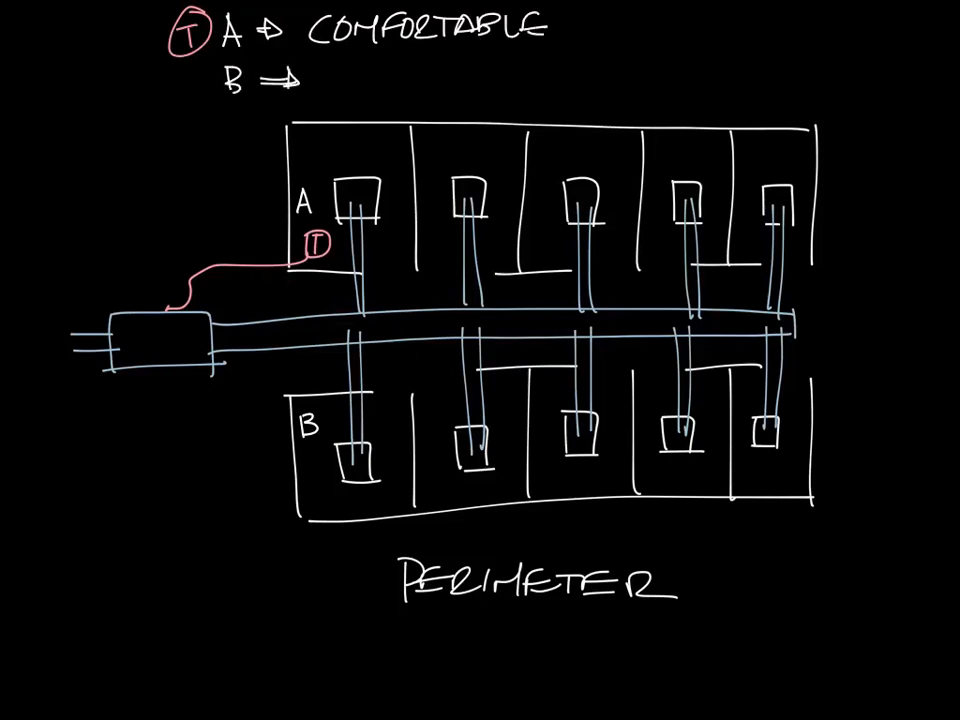
{"action": "type", "text": "COLD"}
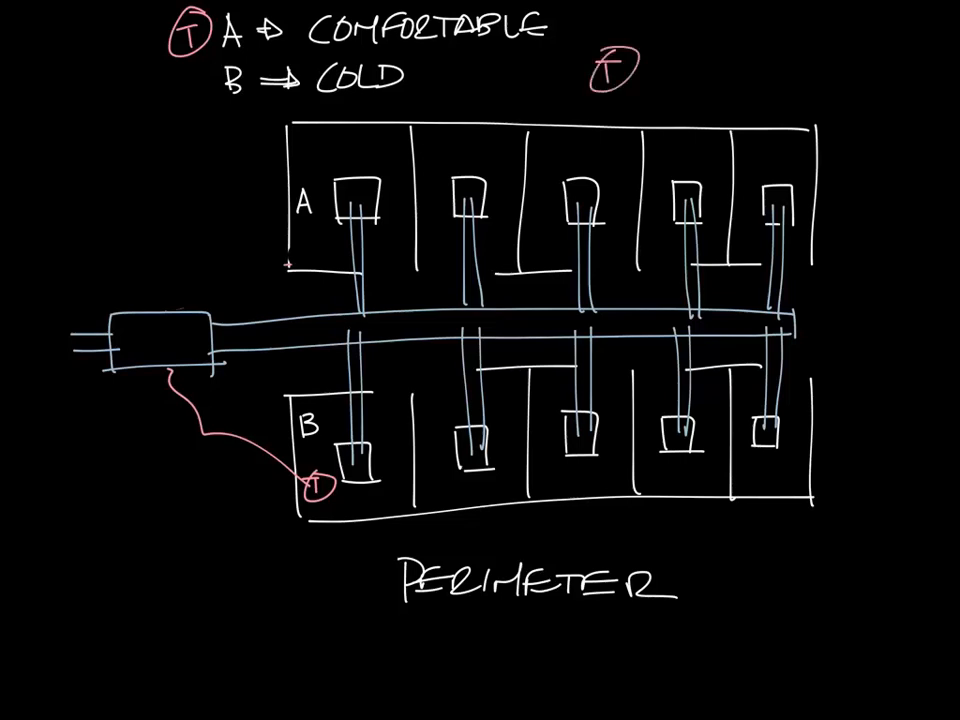
Redraw the thermostat in office B and write 'T B ⇒ COMFORTABLE, A ⇒ HOT' at top right
{"action": "type", "text": "B =>"}
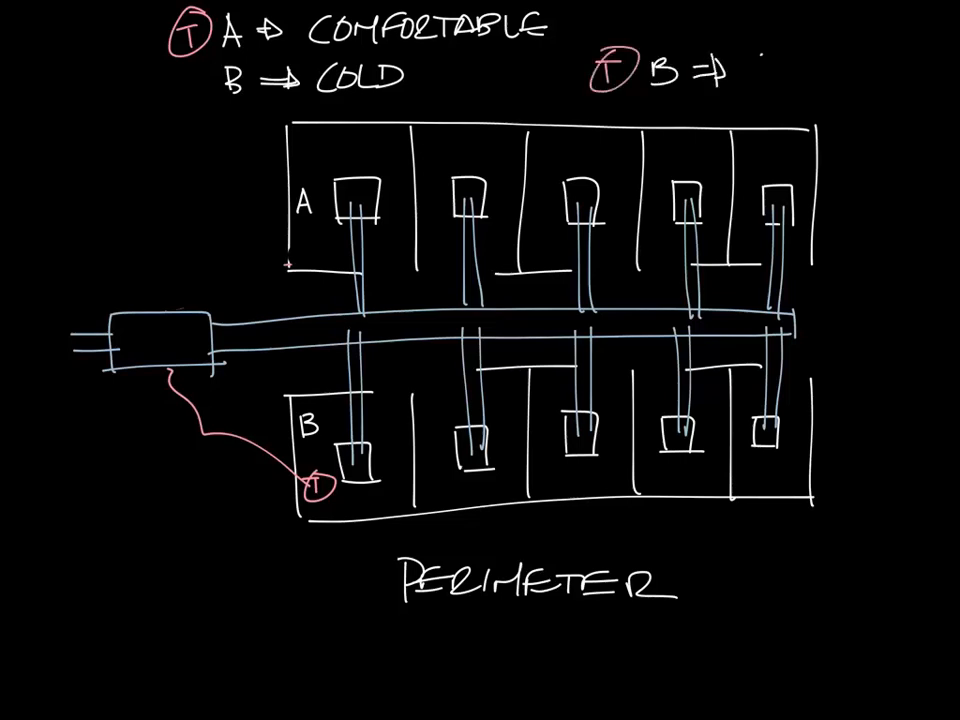
{"action": "type", "text": "COMFORTABLE"}
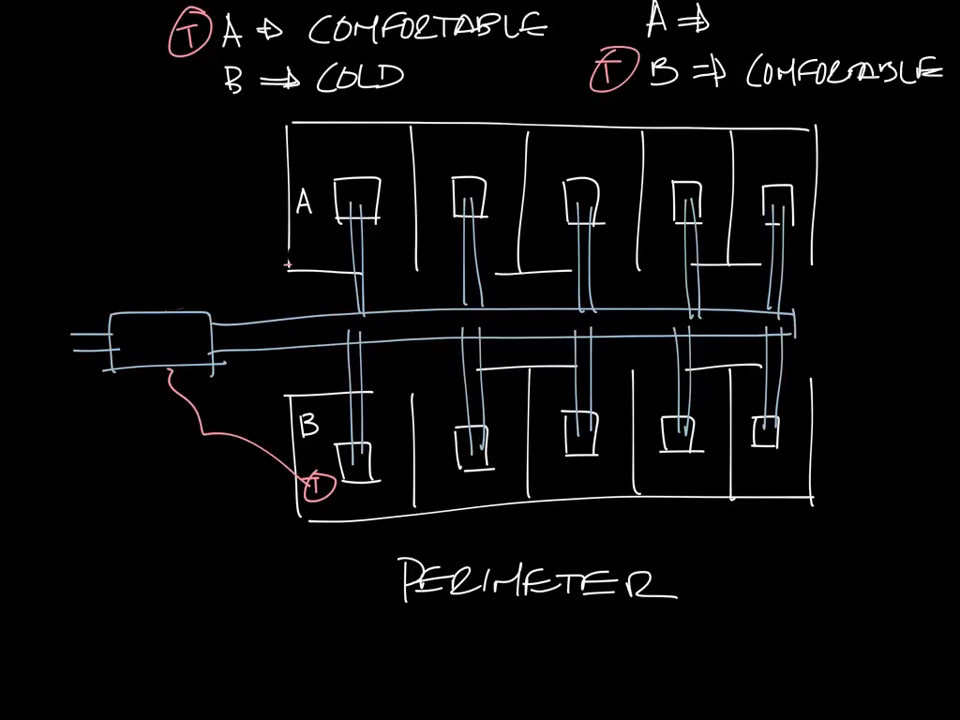
{"action": "type", "text": "HOT"}
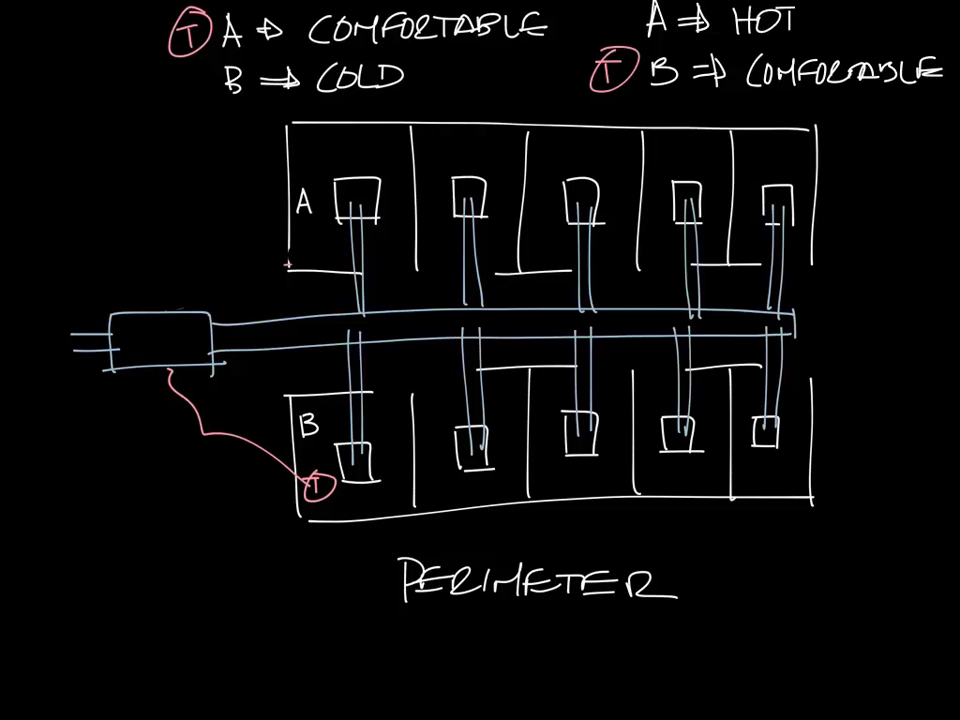